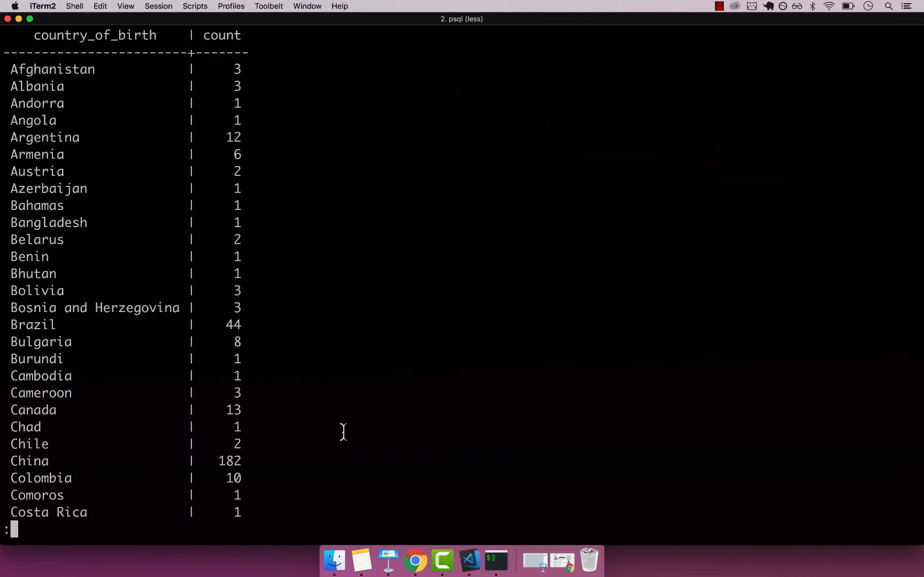
mouse_move(220, 38)
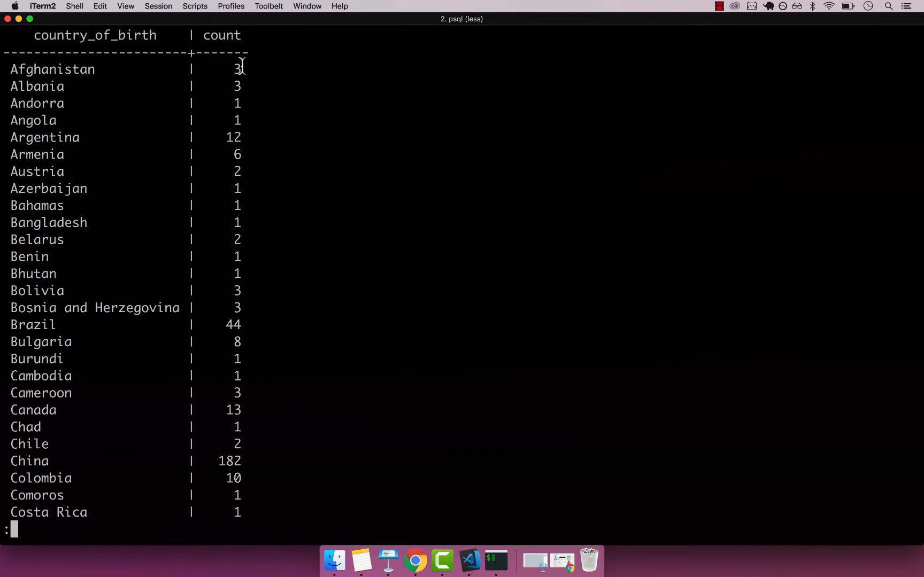
mouse_move(173, 28)
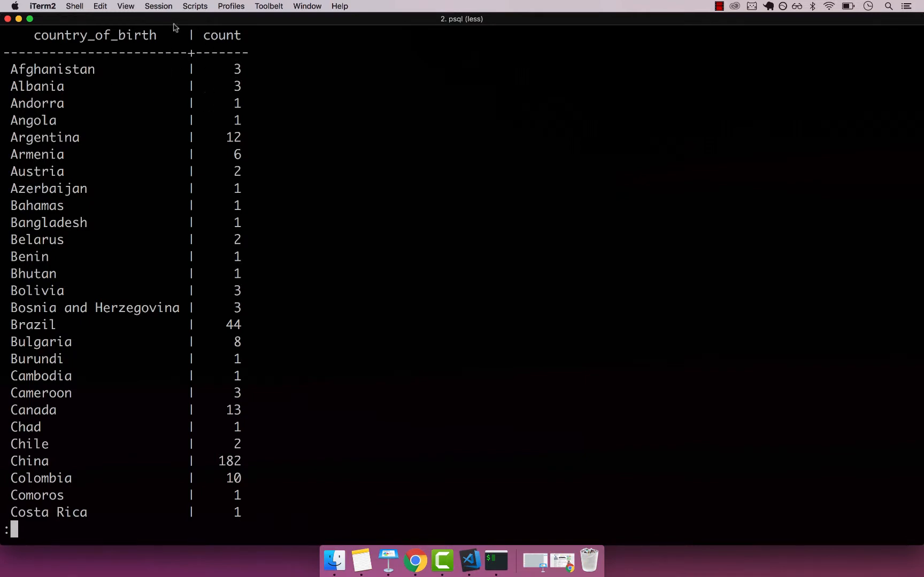
mouse_move(52, 74)
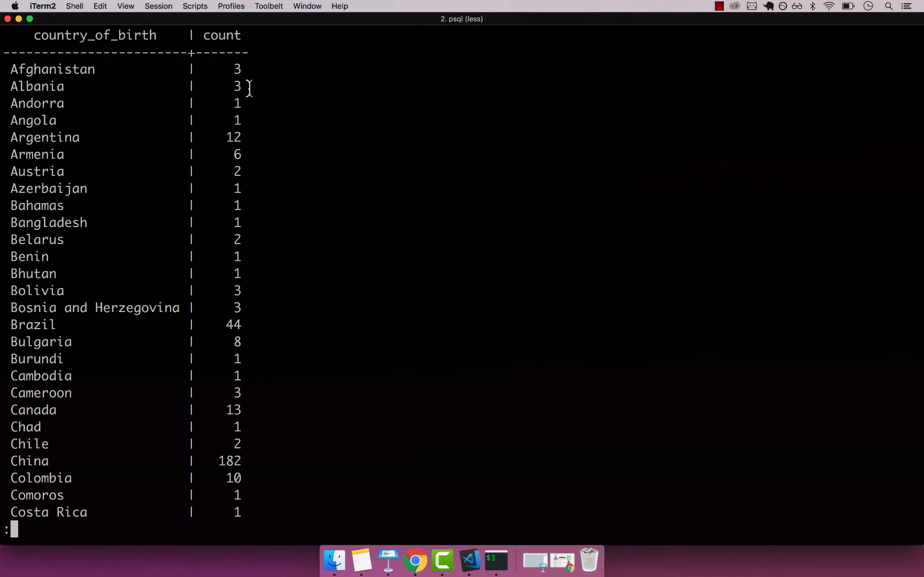
mouse_move(247, 82)
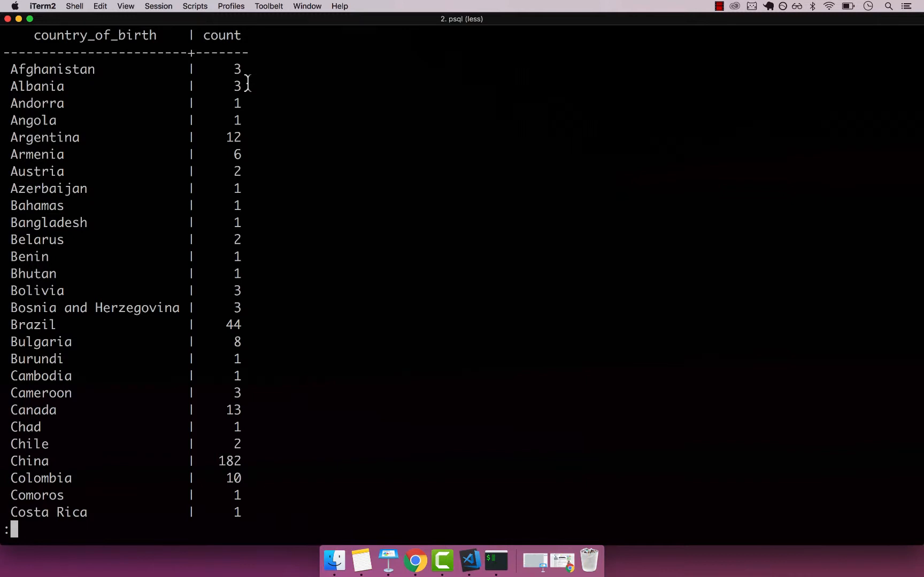
mouse_move(100, 154)
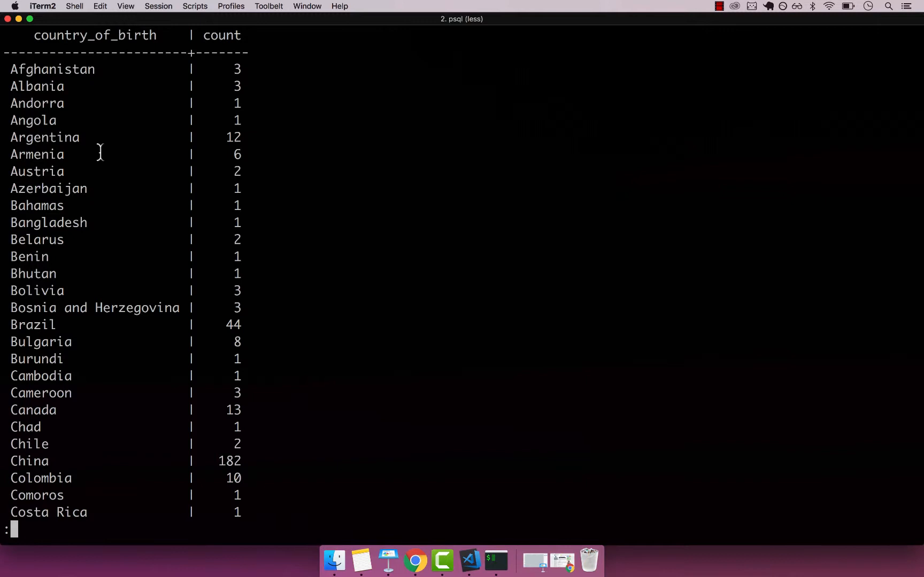
mouse_move(115, 189)
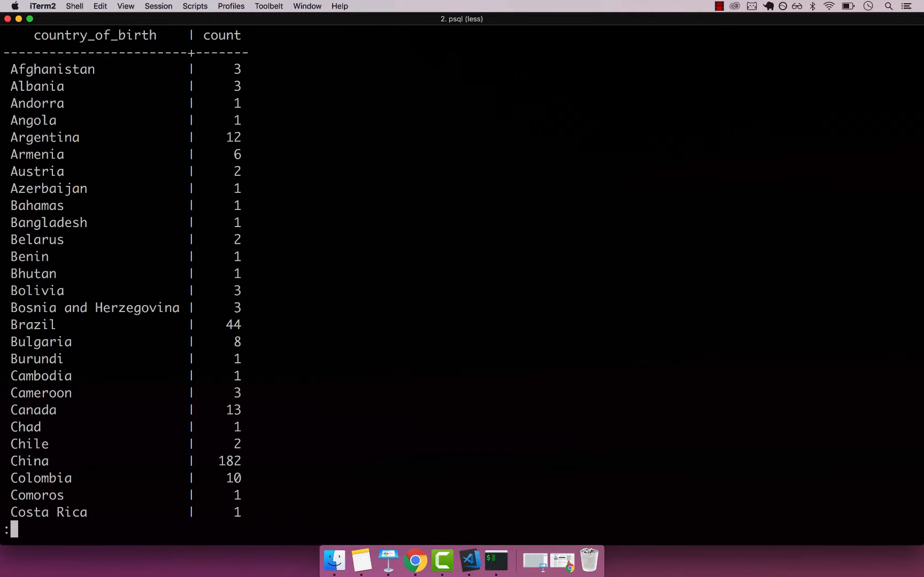
Add HAVING COUNT(*) > 5 to the country_of_birth count query and run it.
key("q")
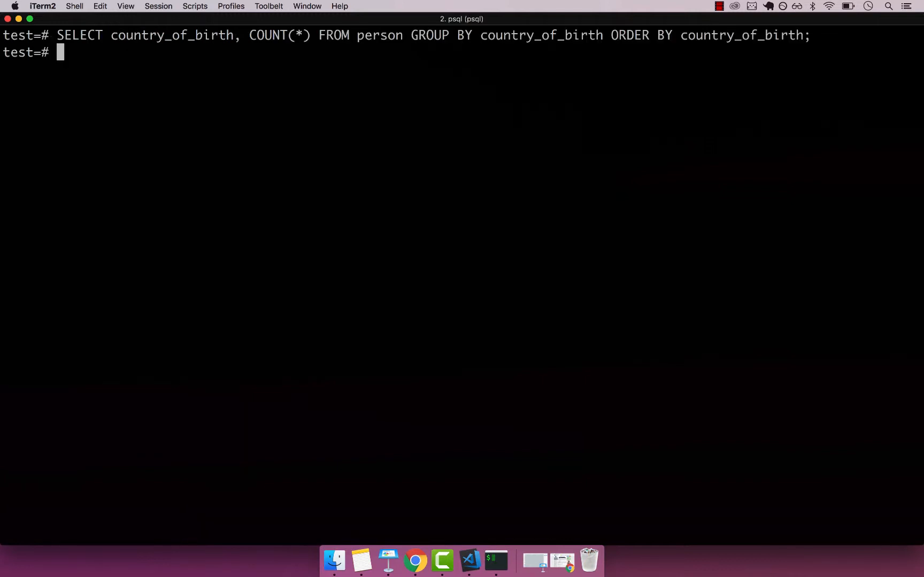
key("Up")
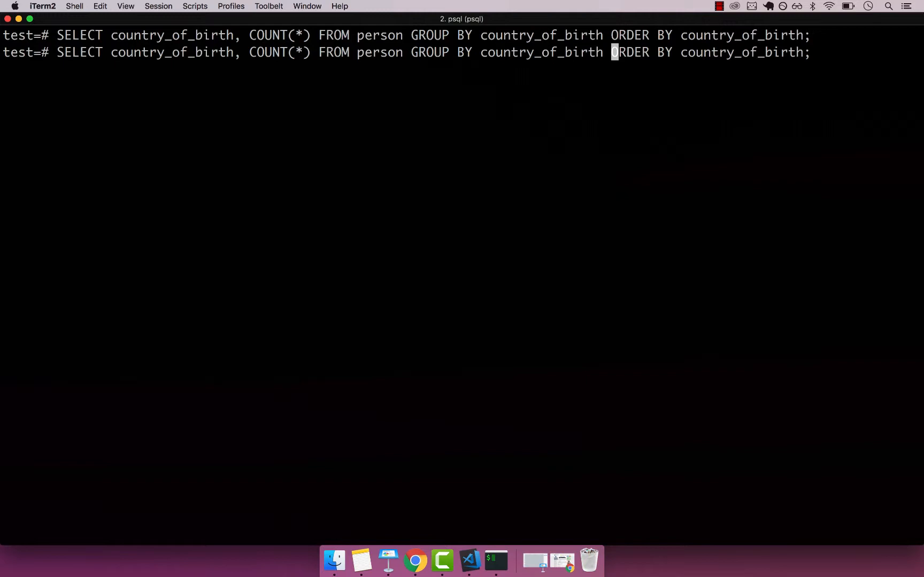
type("HA")
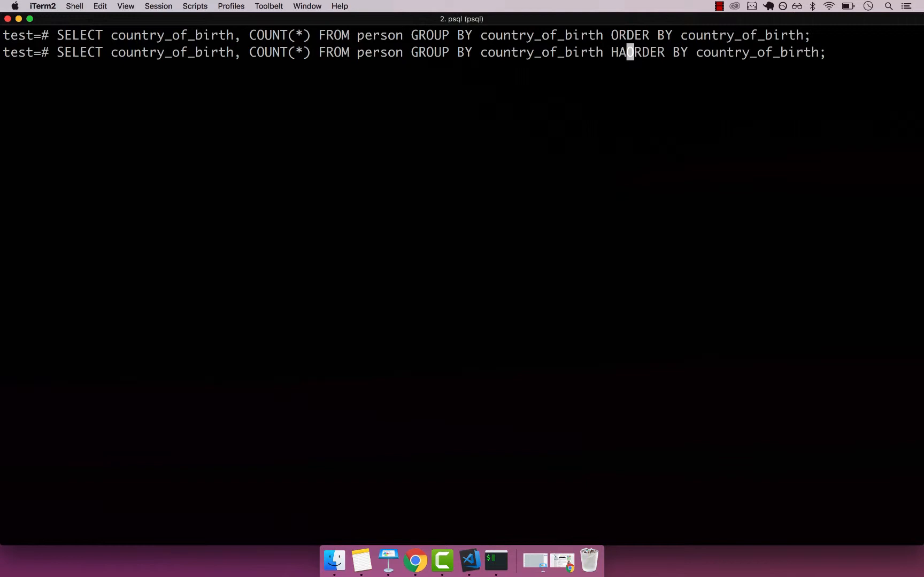
type("VING")
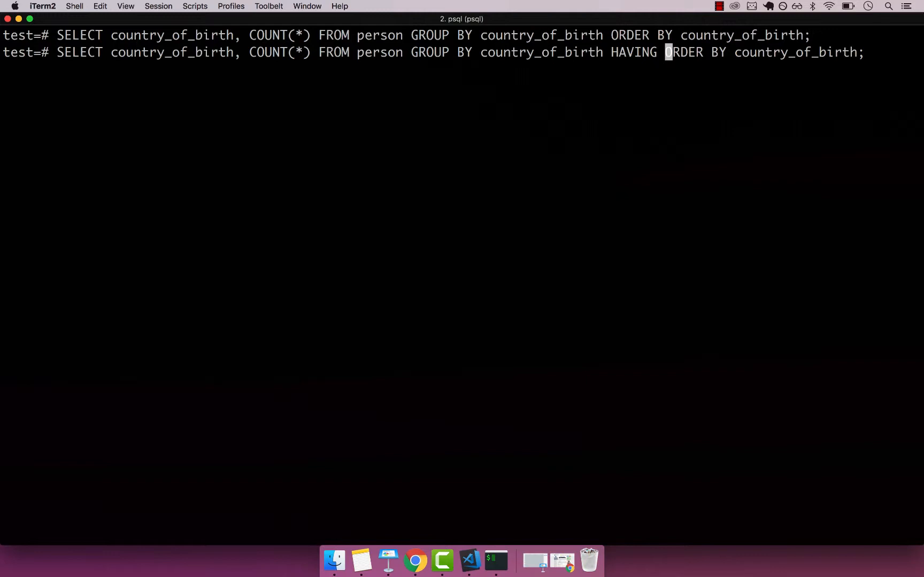
type("c")
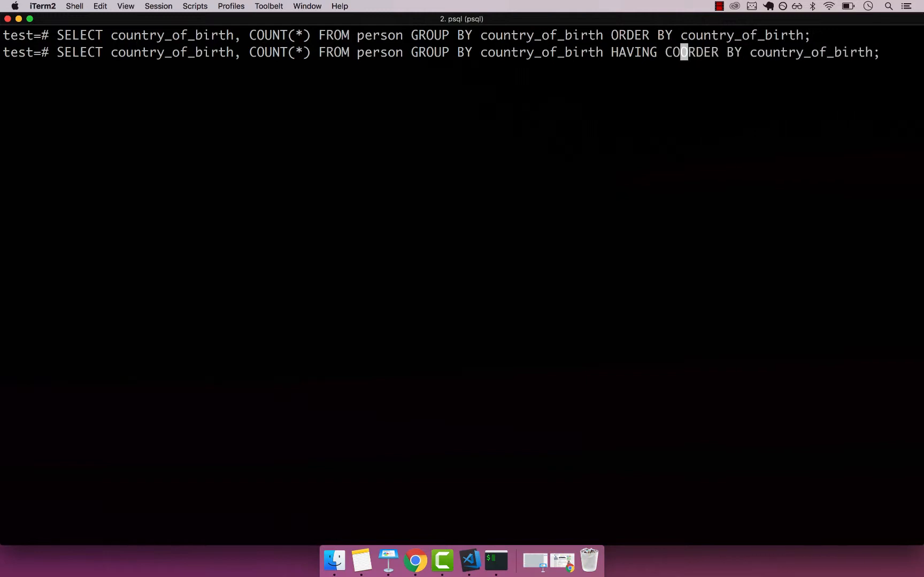
type("UNT")
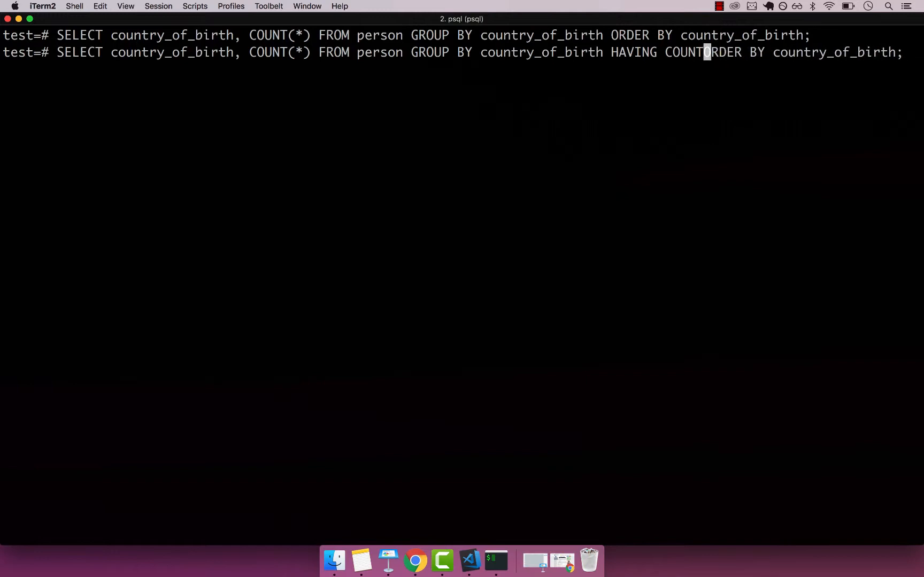
key("Right")
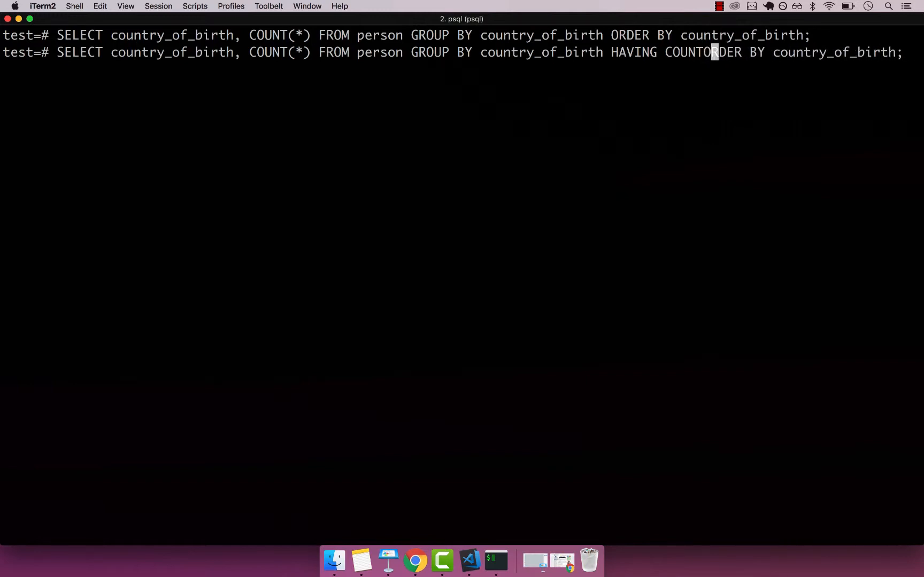
type("()")
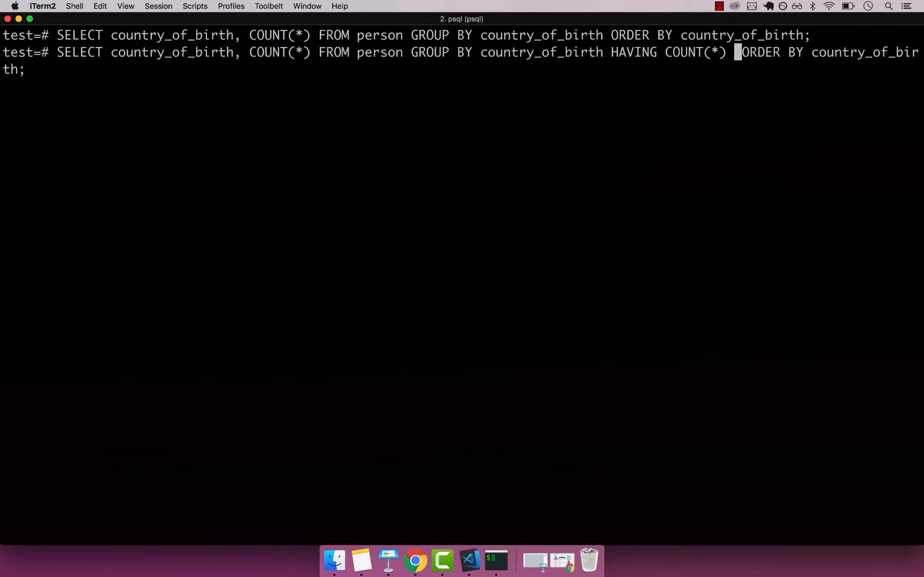
type(">")
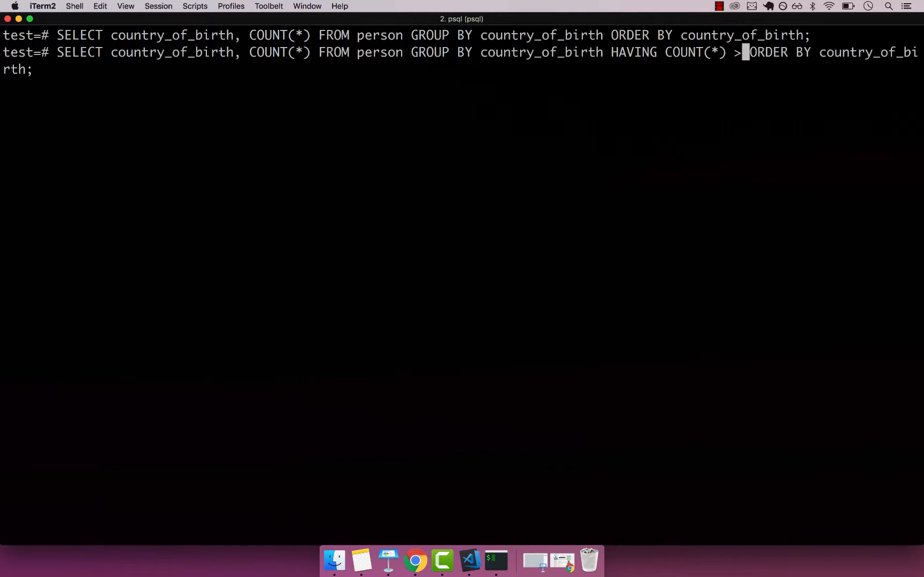
type("5")
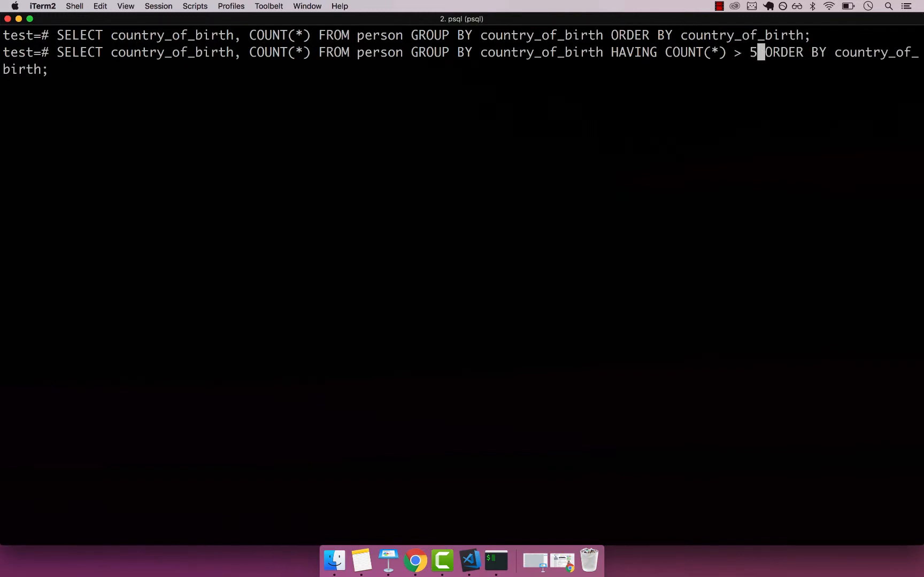
key("enter")
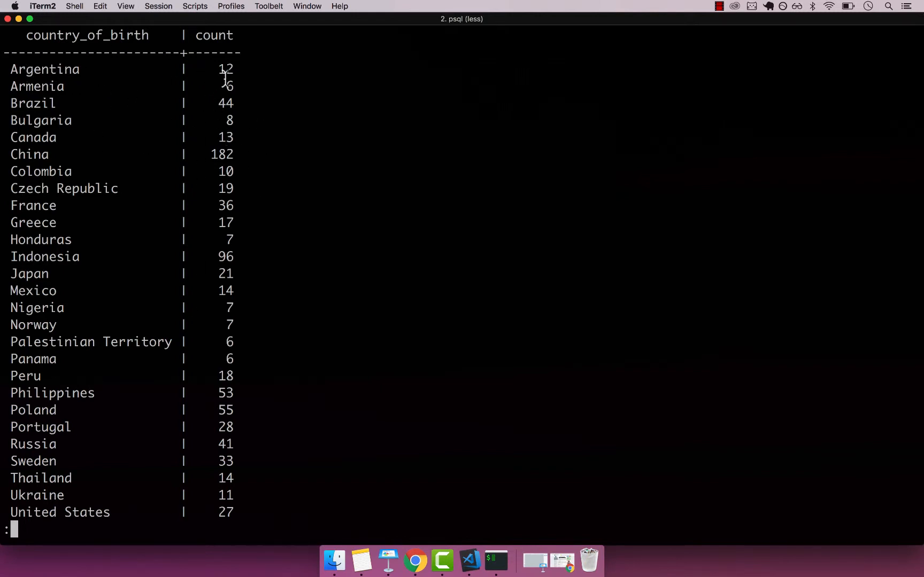
mouse_move(242, 137)
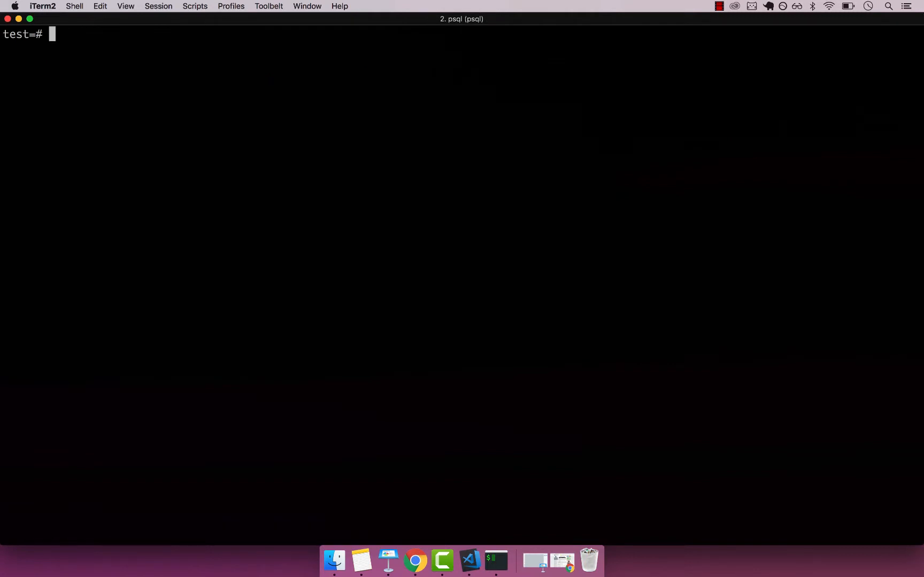
Rerun the HAVING COUNT(*) > 5 query listing 29 countries, then retype it for a new threshold.
type("SELECT country_of_birth, COUNT(*) FROM person GROUP BY country_of_birth HAVING COUNT(*) > 5 ORDER BY country_of_birth;")
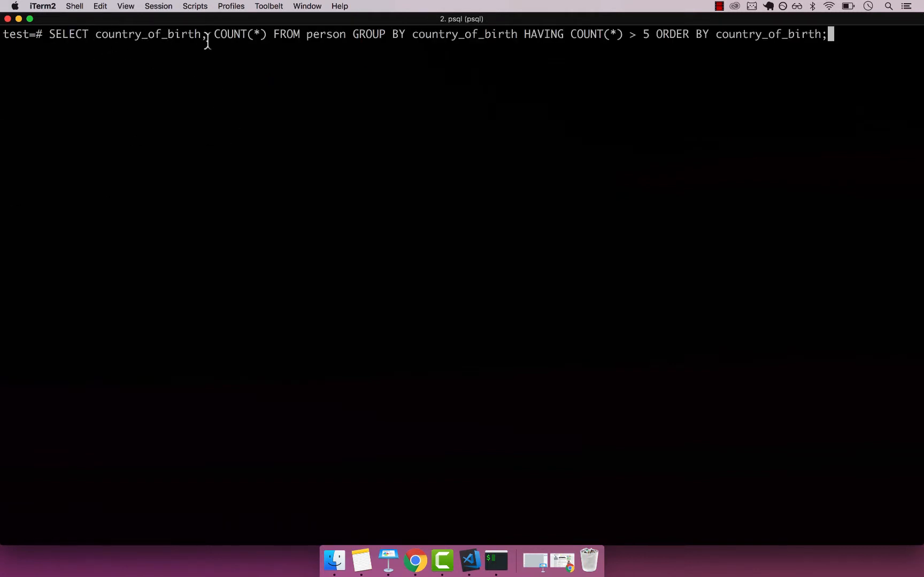
mouse_move(272, 34)
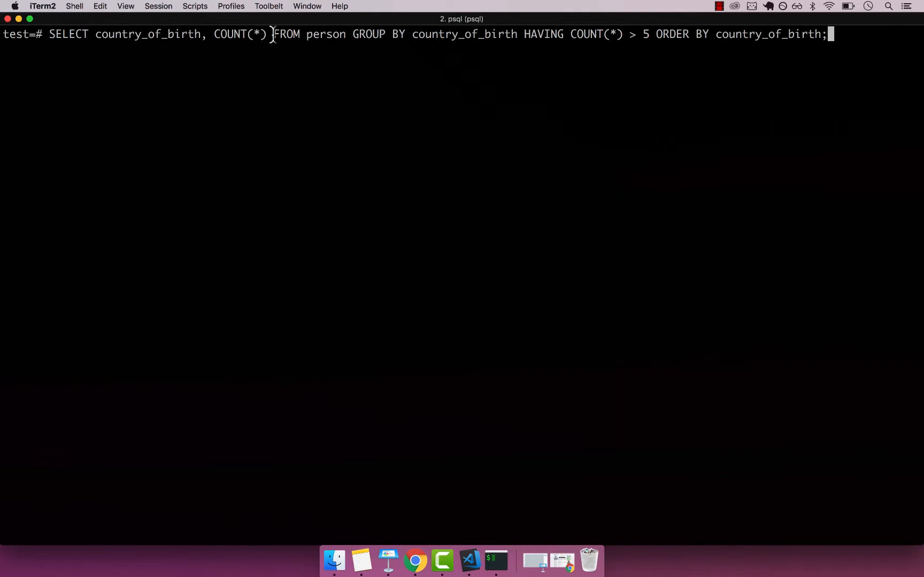
double_click(239, 34)
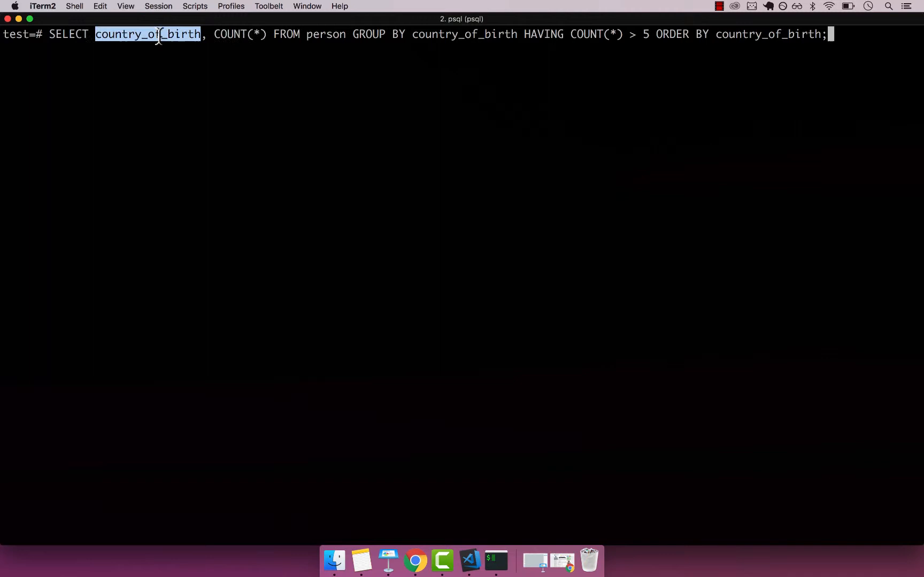
mouse_move(330, 51)
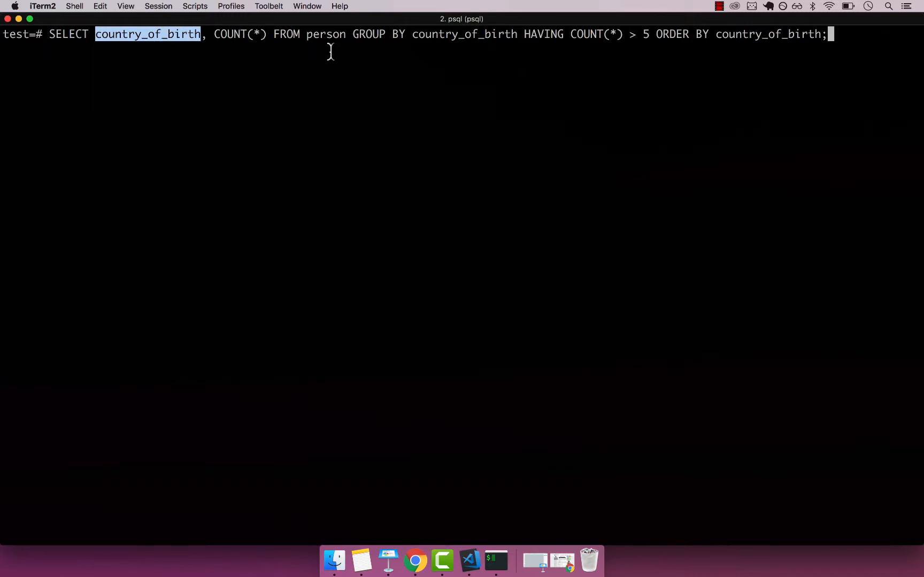
mouse_move(473, 36)
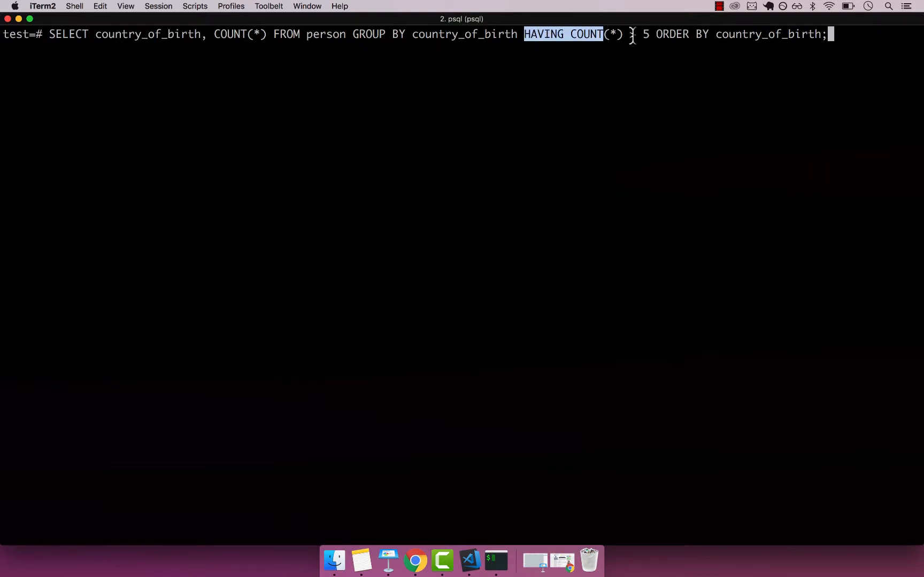
type(">")
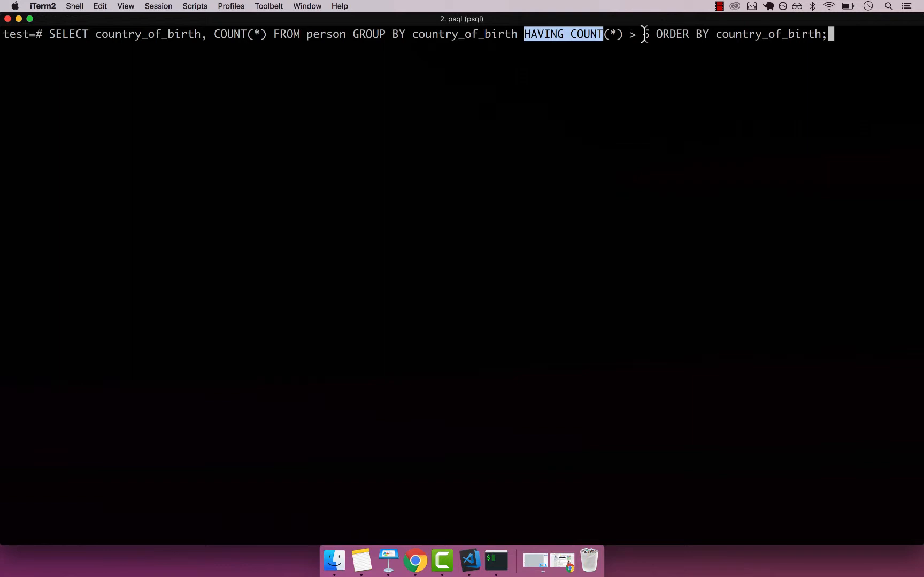
type("5")
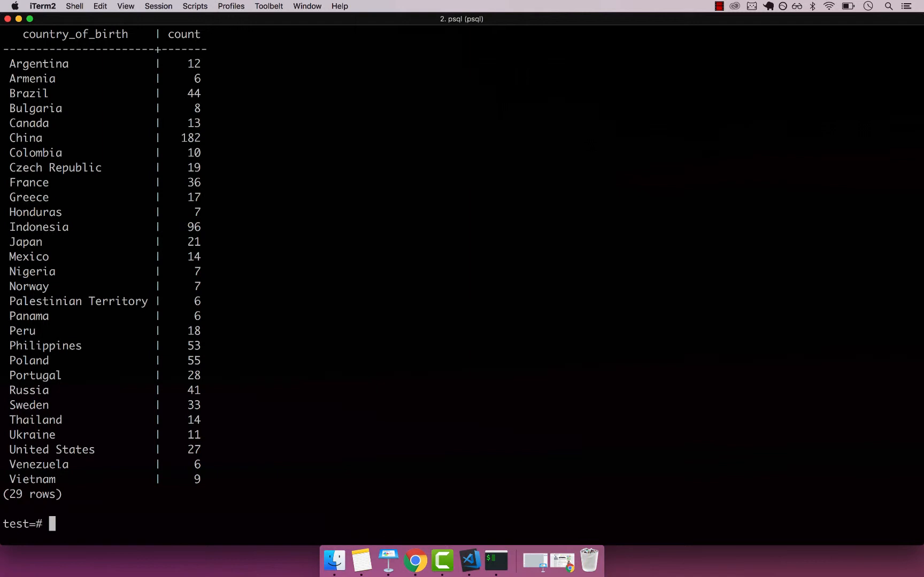
type("SELECT country_of_birth, COUNT(*) FROM person GROUP BY country_of_birth HAVING COUNT(*) > 5 ORDER BY country_of_birth;")
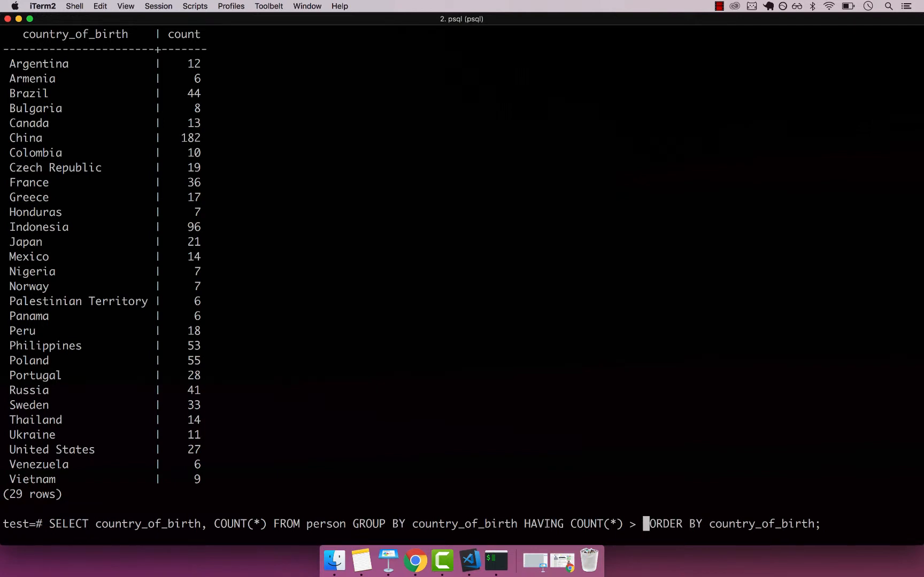
Run the query with a HAVING threshold of 40, then change it to 180, leaving only China.
type("40")
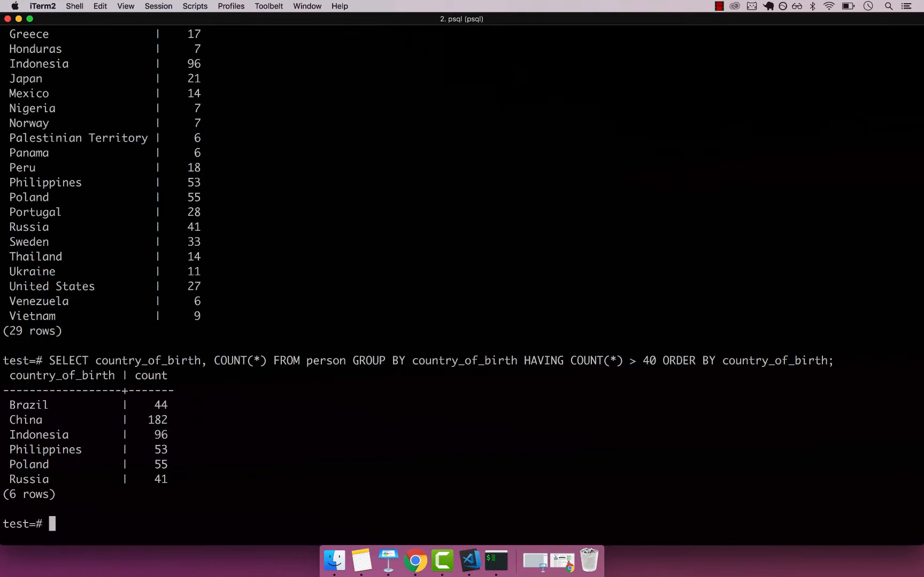
mouse_move(192, 438)
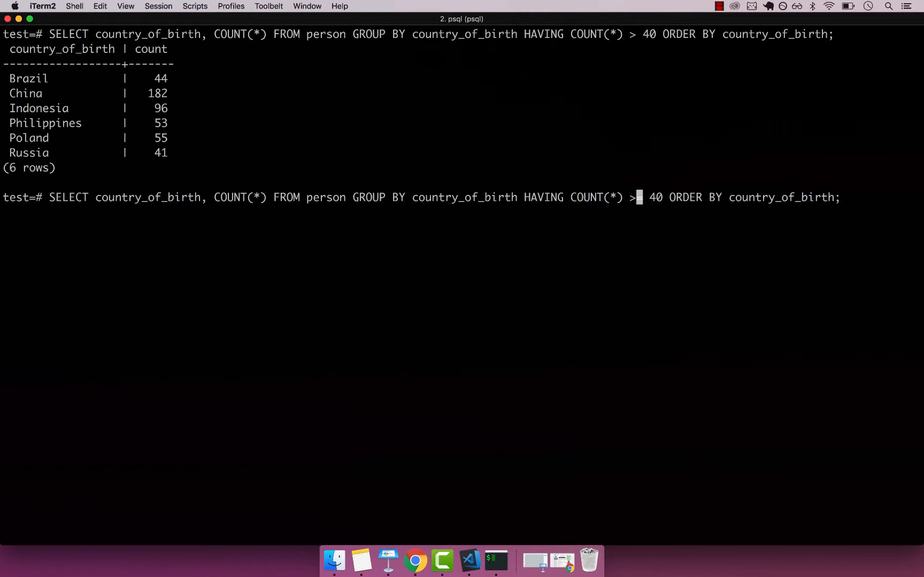
key("Enter")
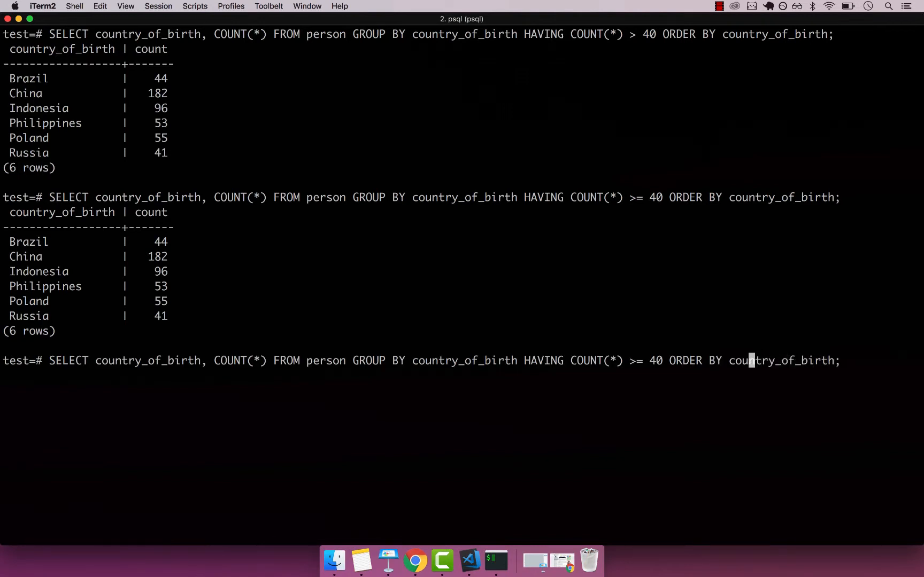
key("backspace")
type("1")
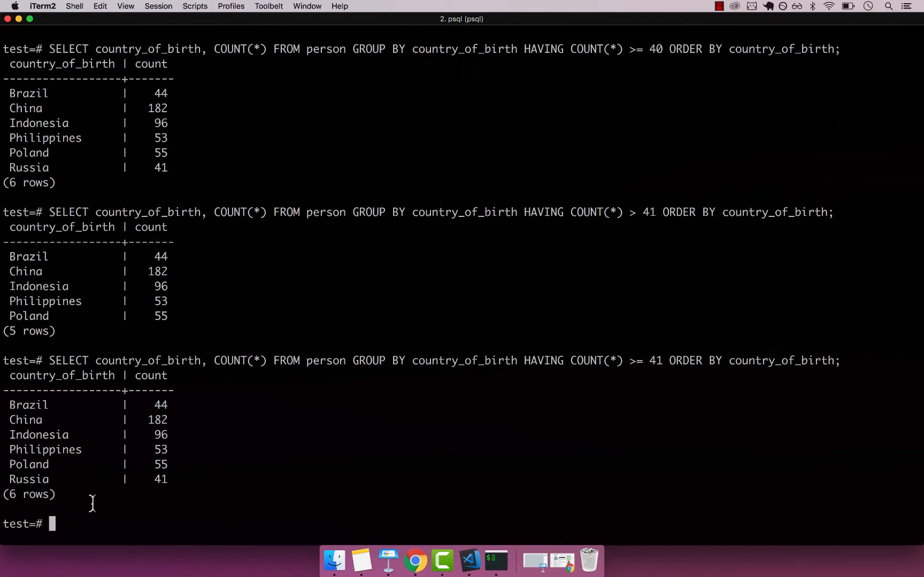
double_click(28, 479)
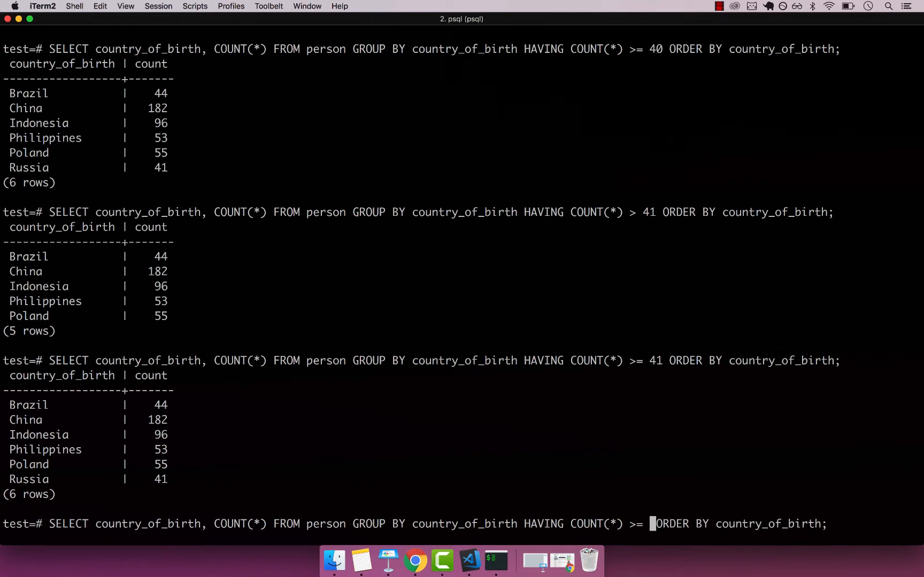
type("180")
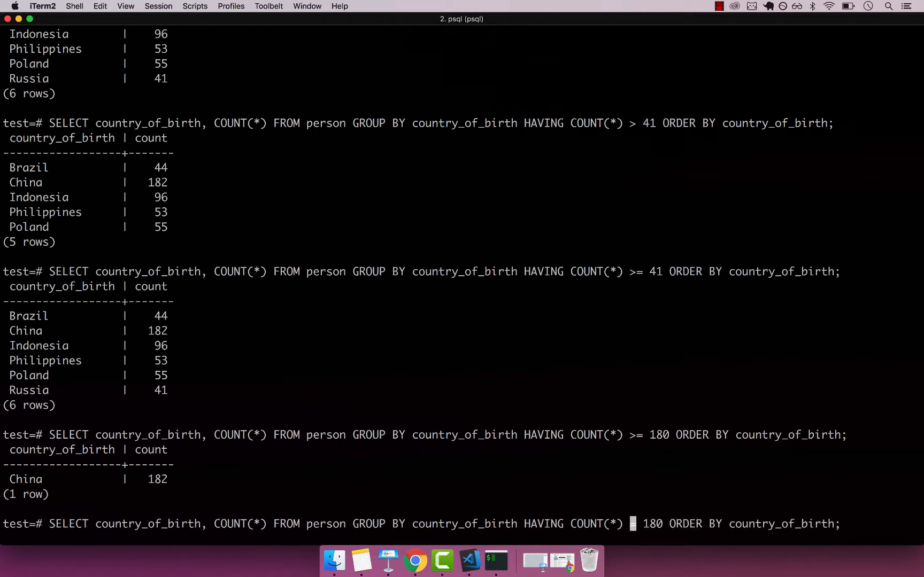
Run HAVING COUNT(*) <= 180, page through the many low-count countries, and quit the pager.
type("<=")
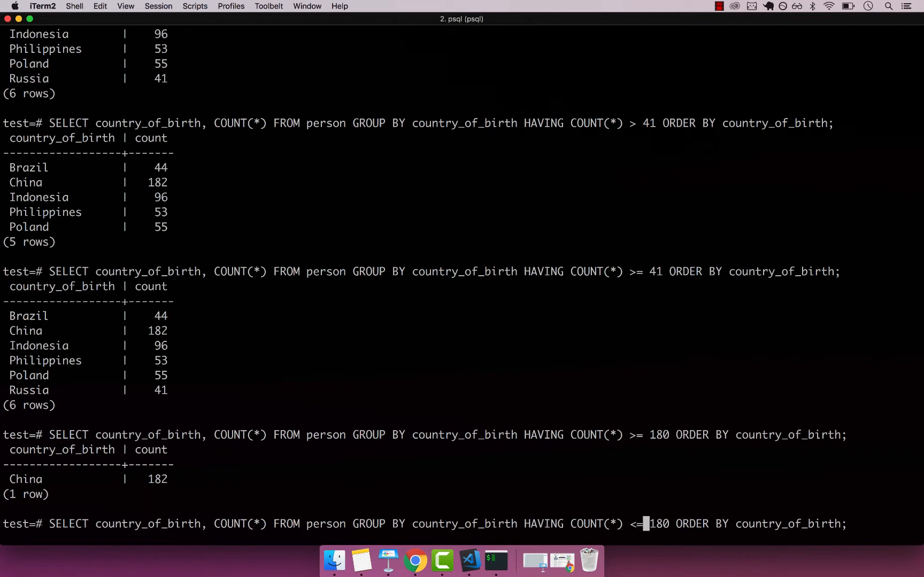
key("enter")
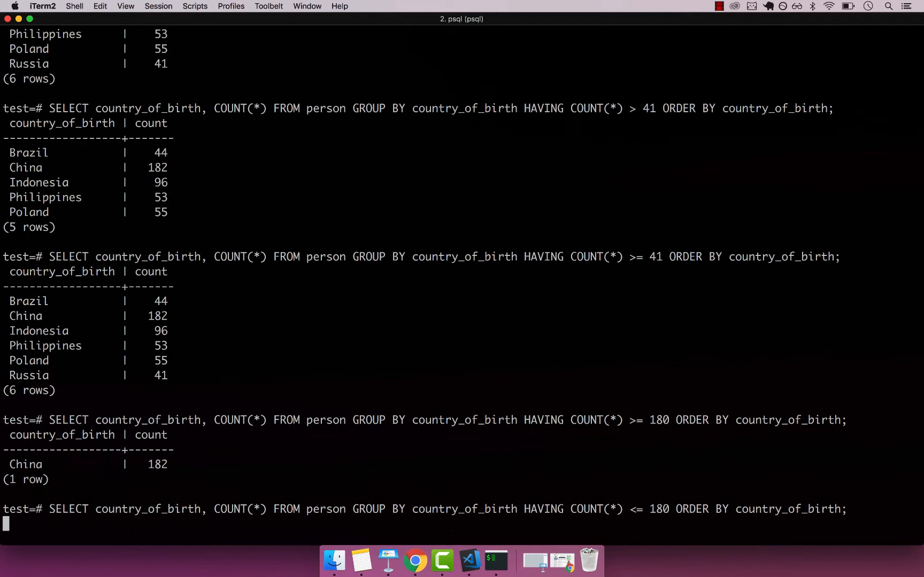
key("Return")
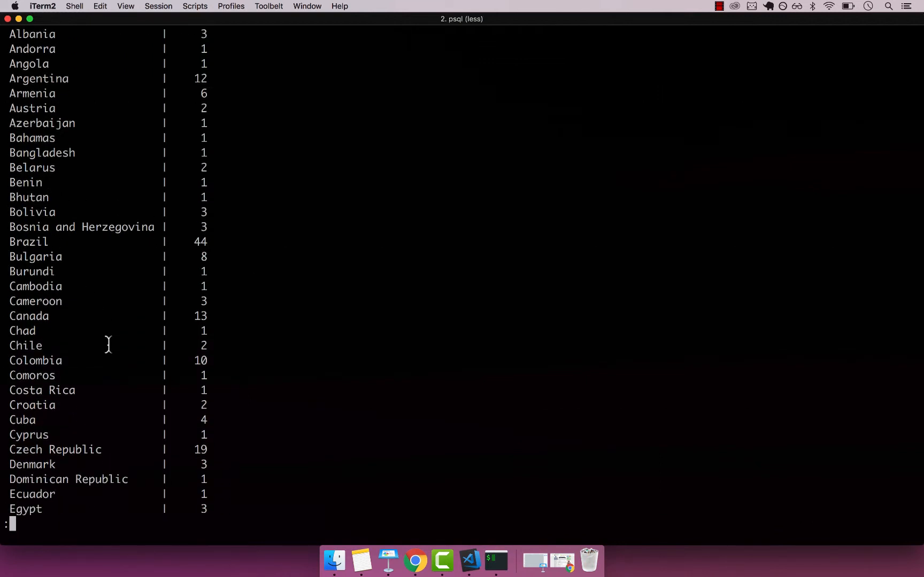
scroll("down", 3)
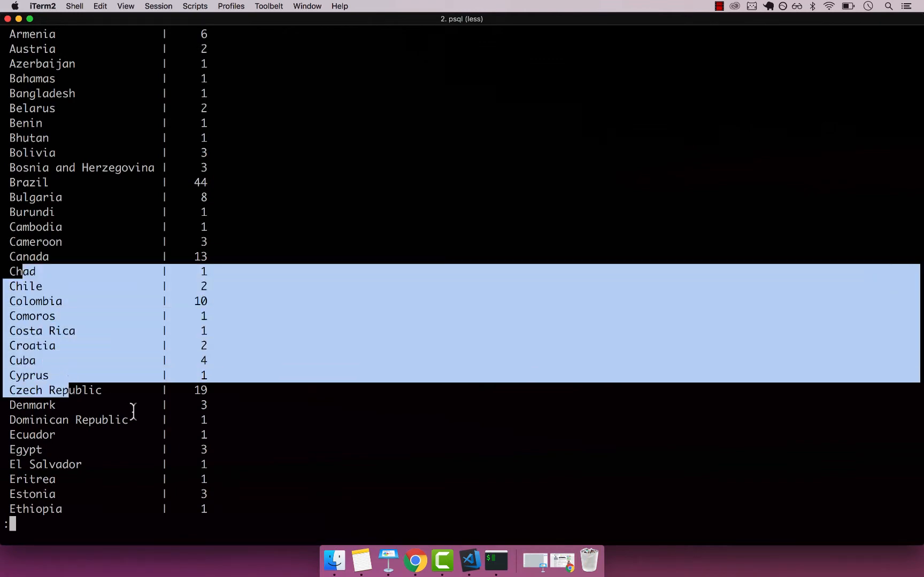
key("q")
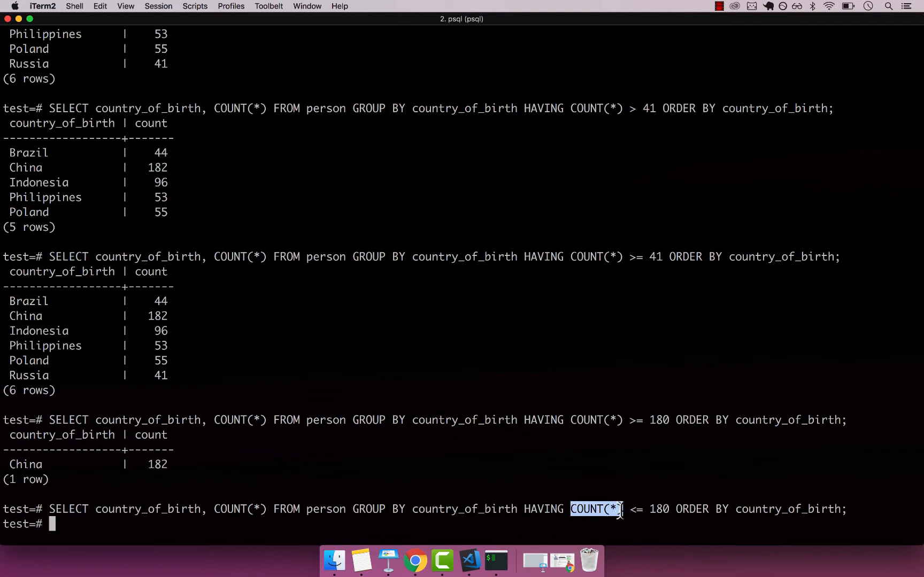
mouse_move(416, 560)
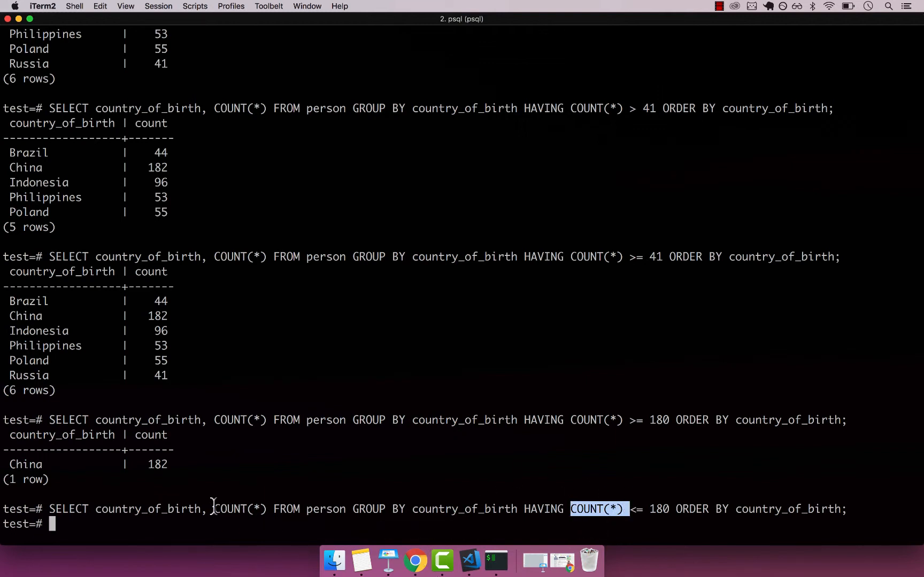
mouse_move(415, 560)
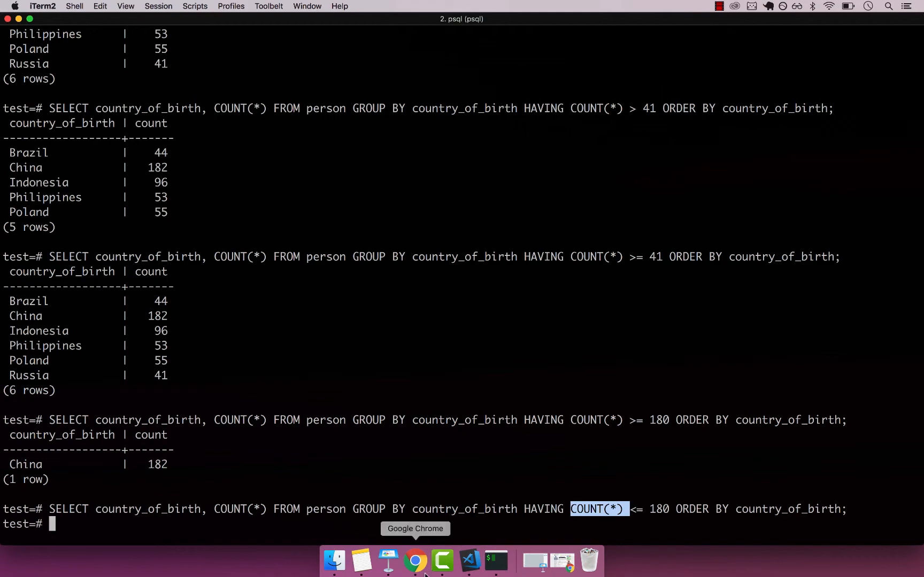
mouse_move(632, 365)
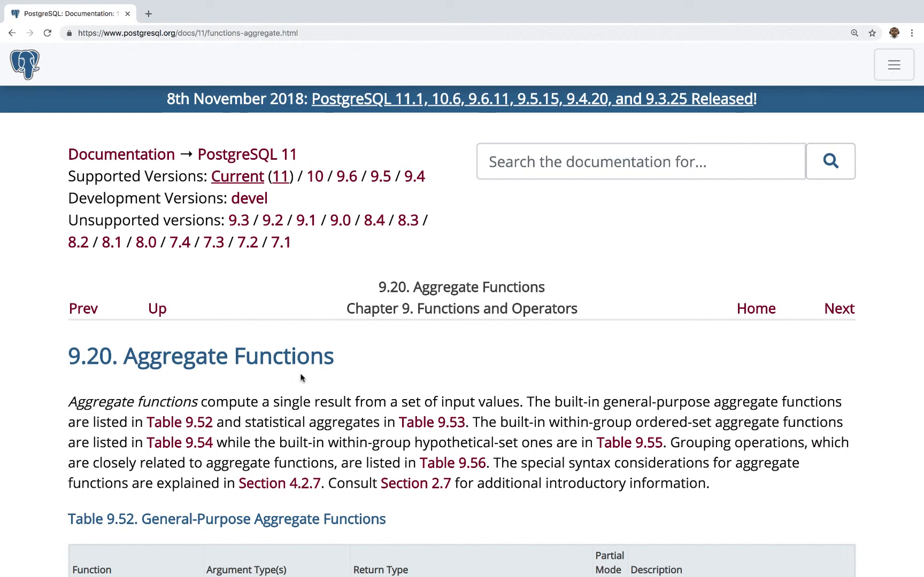
mouse_move(236, 177)
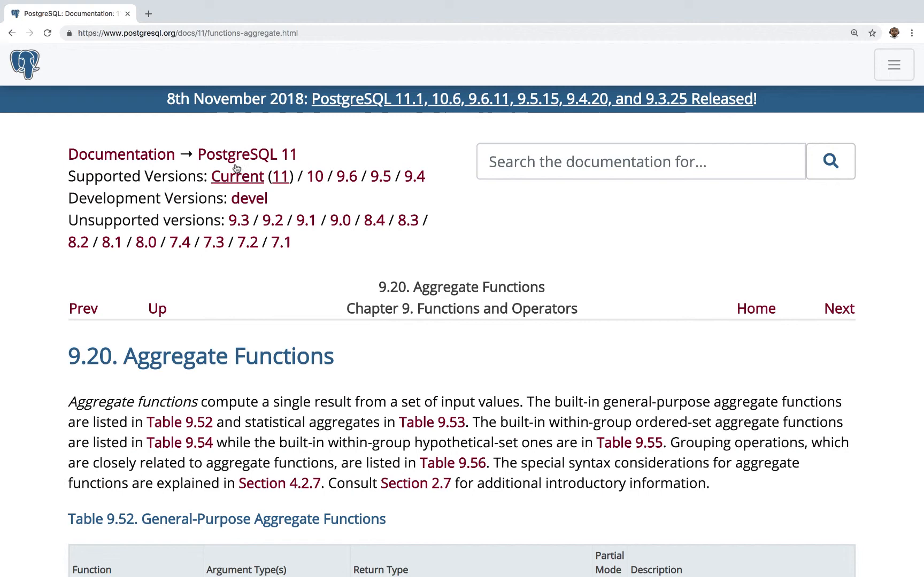
Scroll the PostgreSQL 11 Aggregate Functions page down to Table 9.52.
scroll("down", 3)
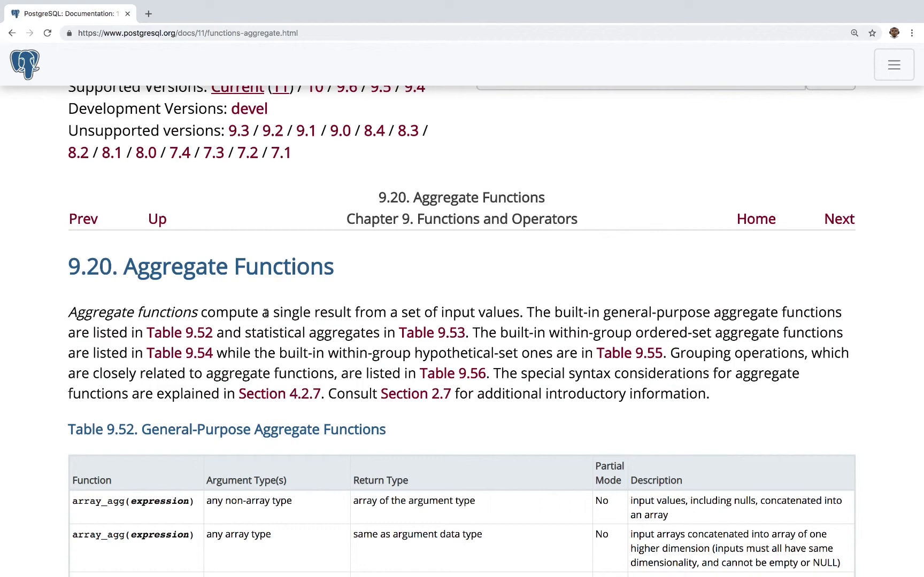
mouse_move(523, 311)
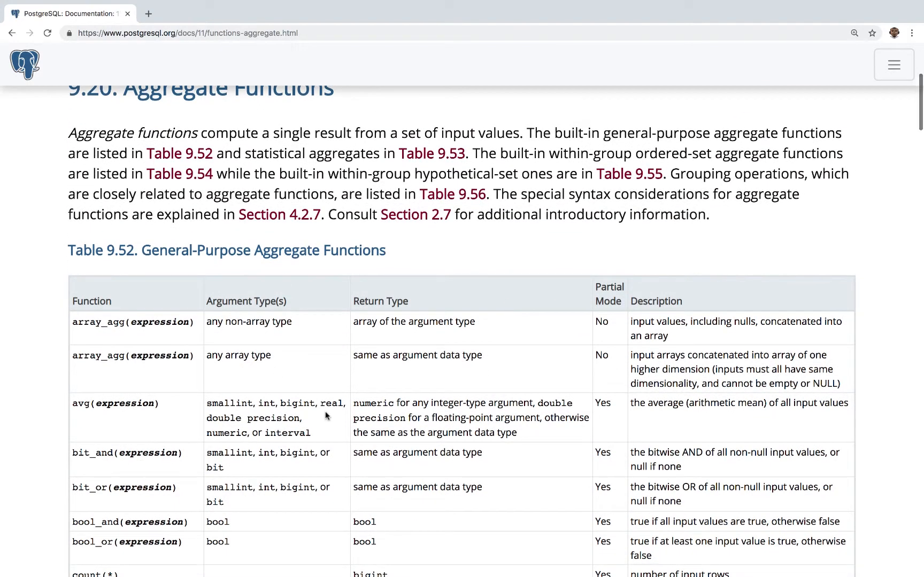
Scroll through Table 9.52, highlighting count(*), down to sum, xmlagg and the null-return note.
scroll("down", 3)
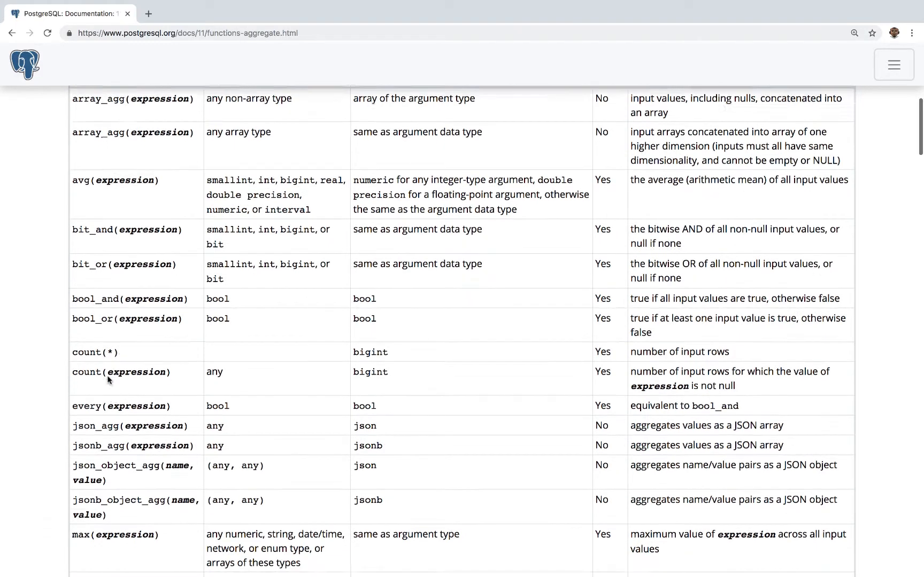
scroll("down", 3)
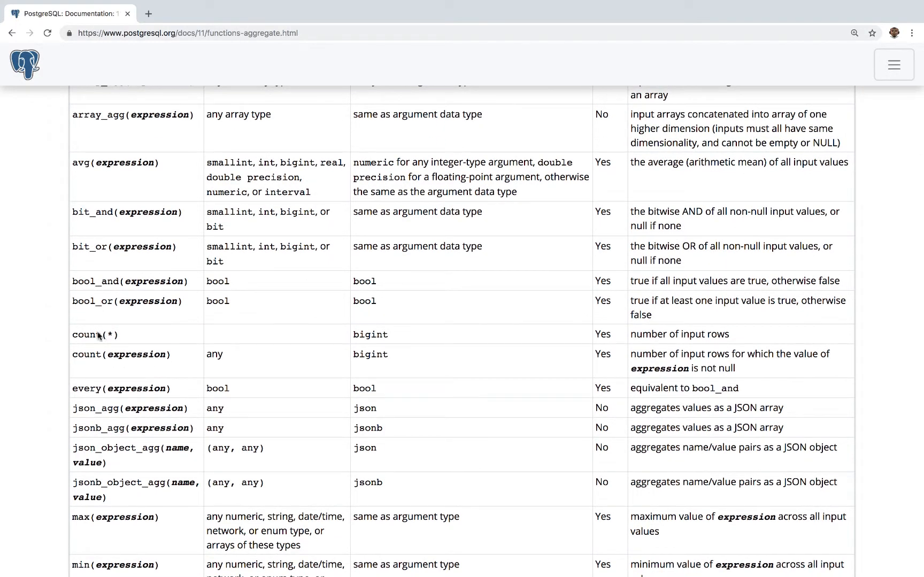
double_click(95, 334)
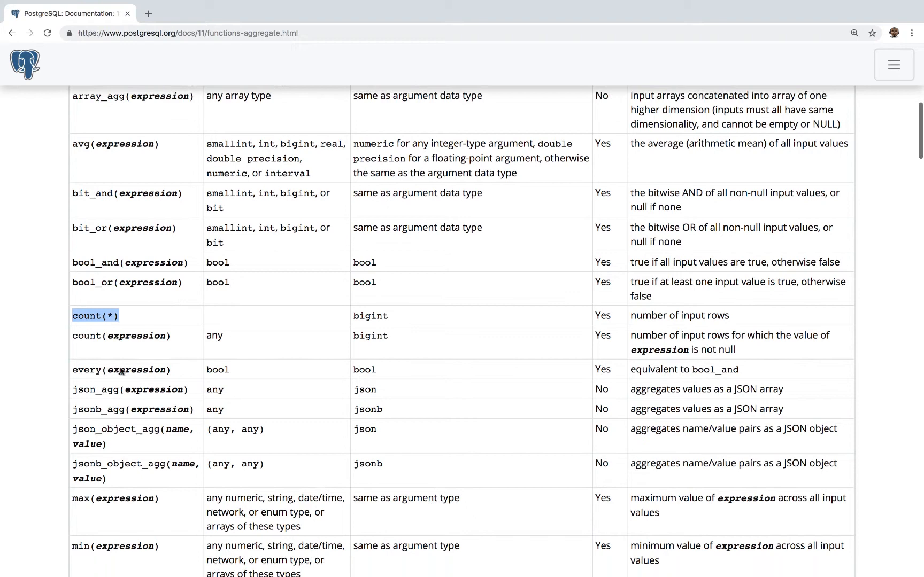
scroll("down", 3)
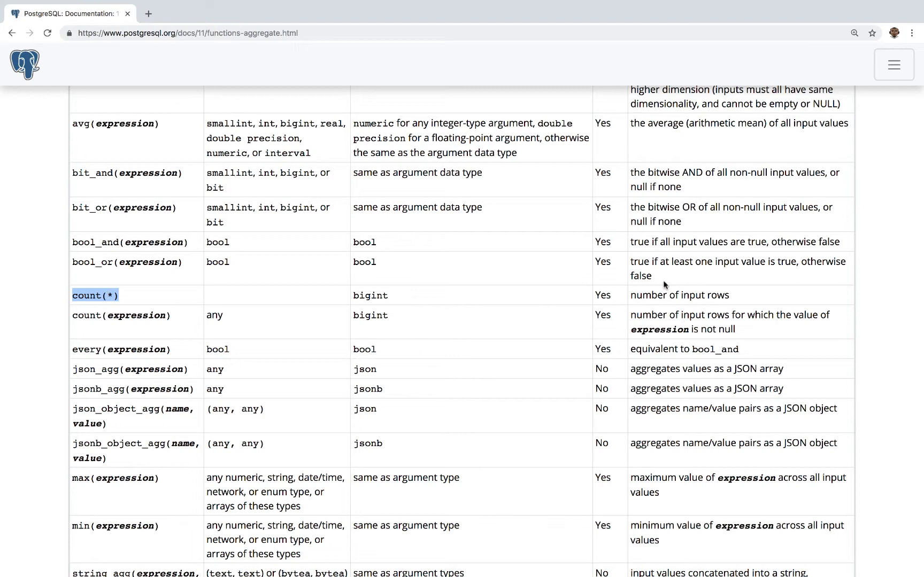
mouse_move(672, 295)
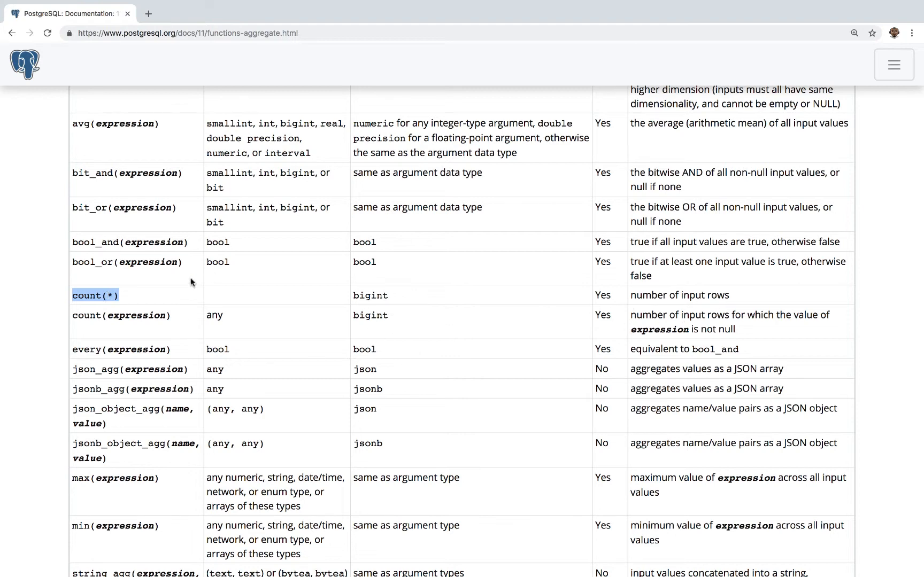
scroll("down", 3)
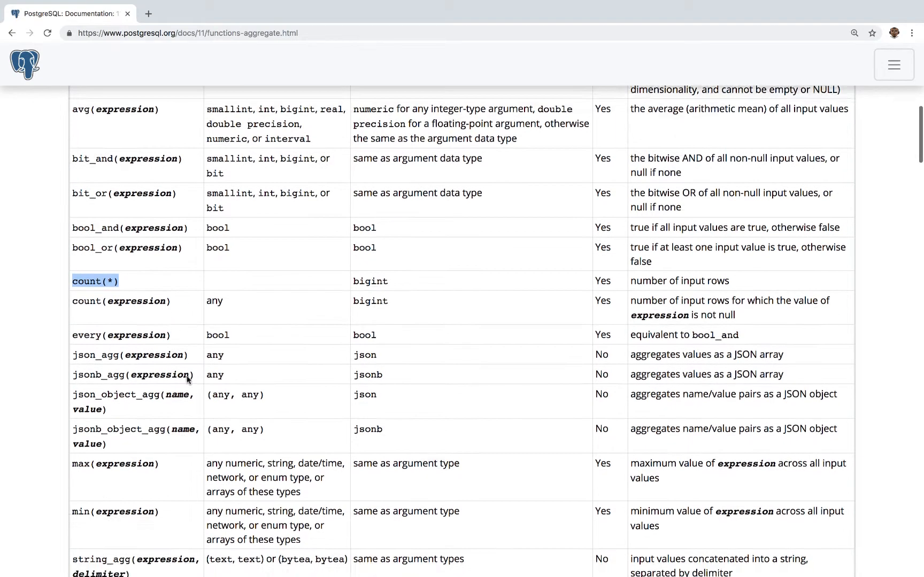
scroll("down", 3)
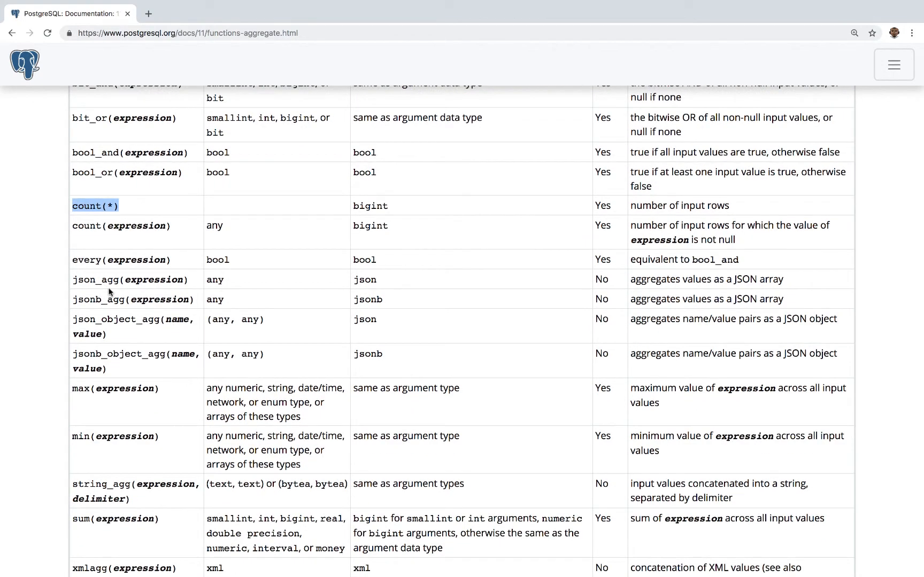
scroll("down", 3)
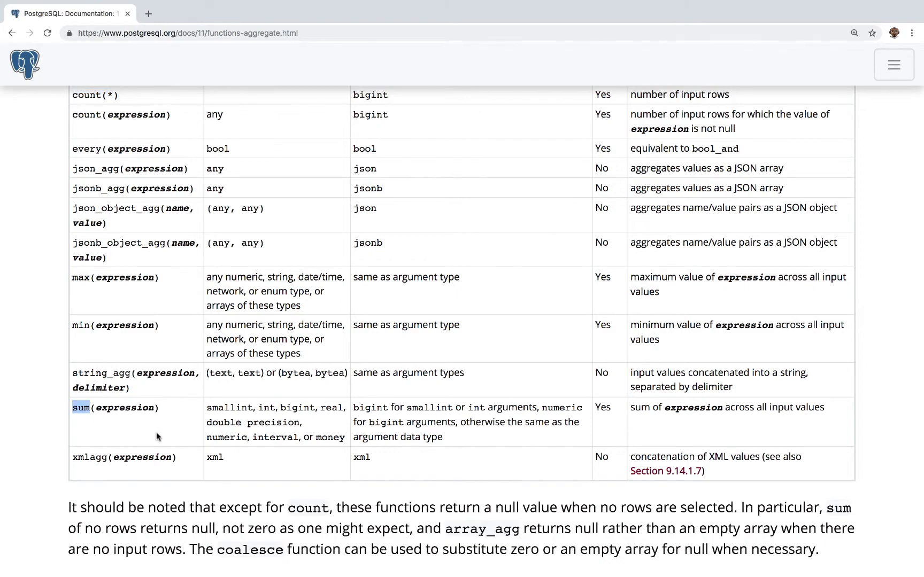
Scroll through Tables 9.53–9.56, then back up to the boolean aggregate and count(*) notes.
scroll("down", 3)
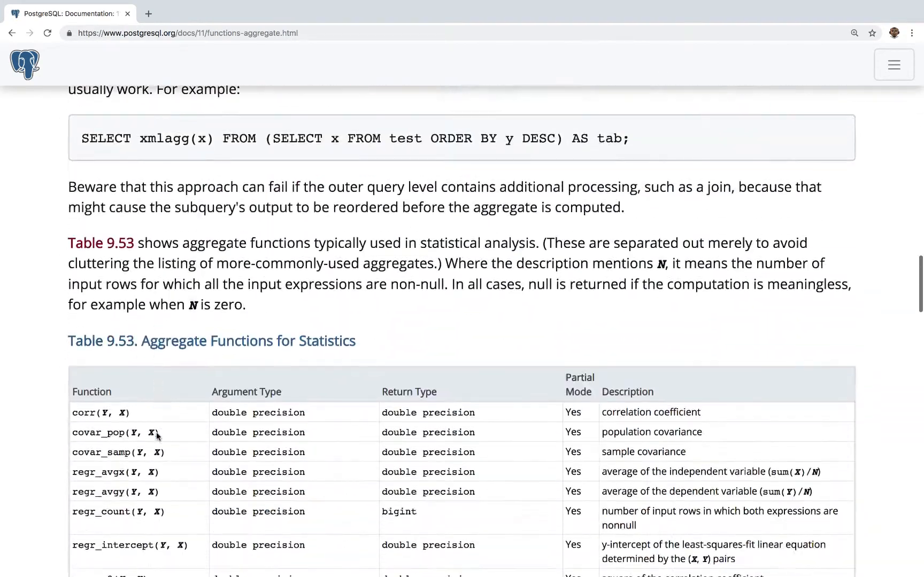
scroll("down", 3)
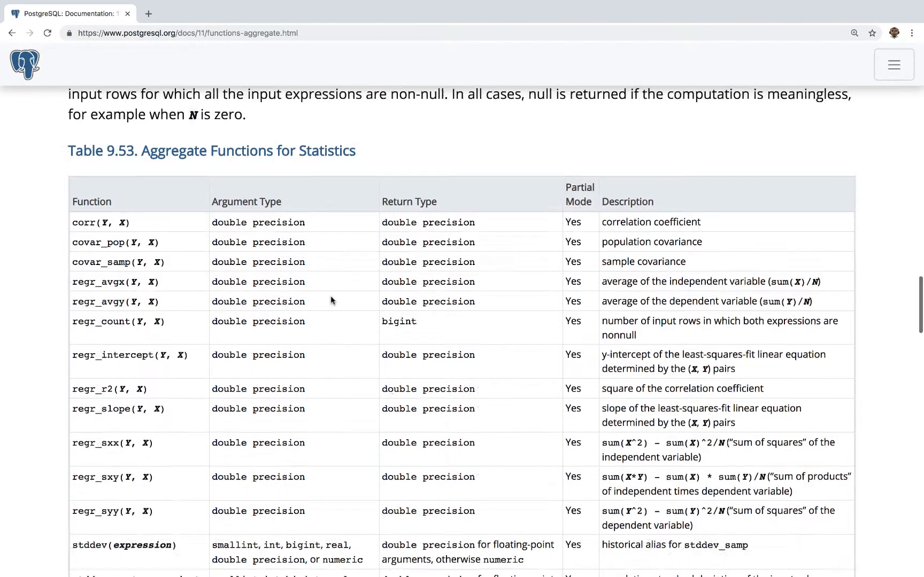
scroll("down", 3)
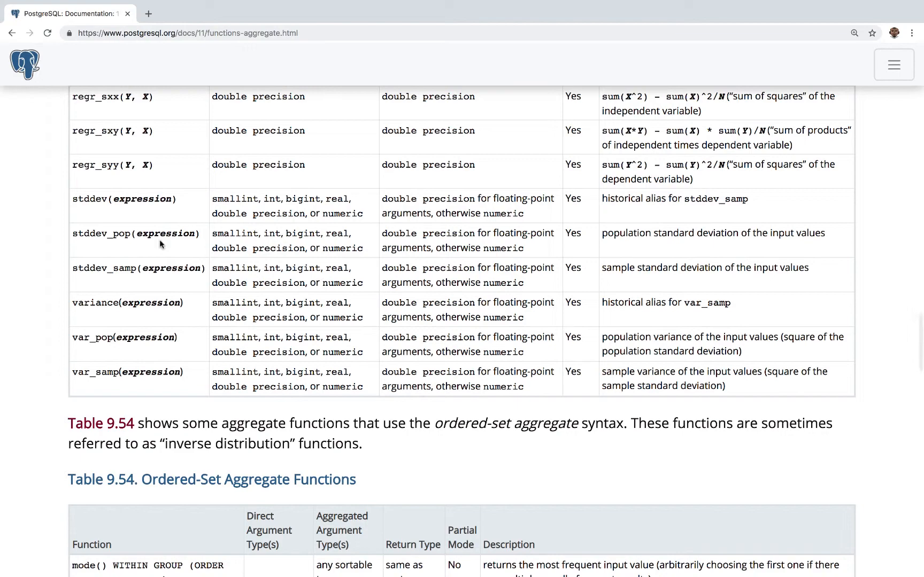
scroll("down", 3)
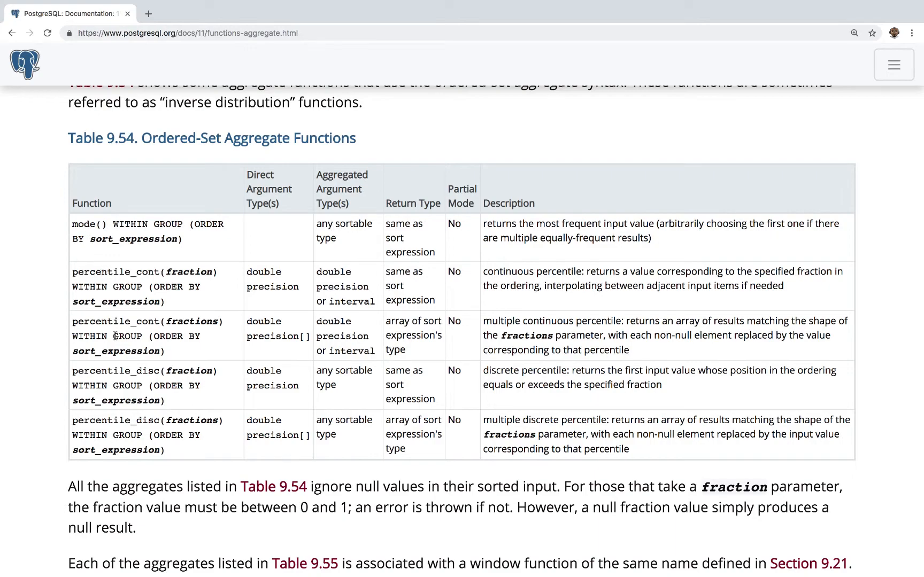
scroll("down", 3)
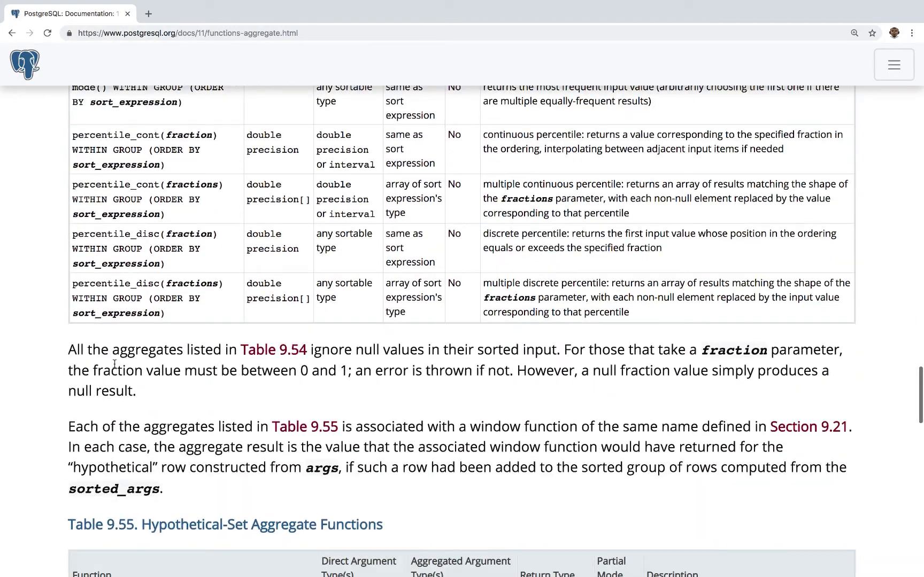
scroll("down", 3)
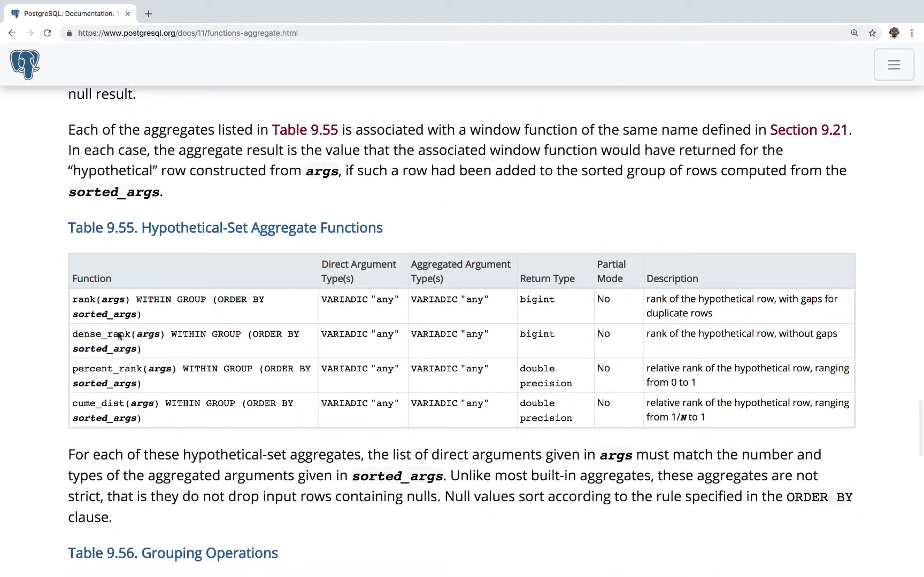
scroll("down", 3)
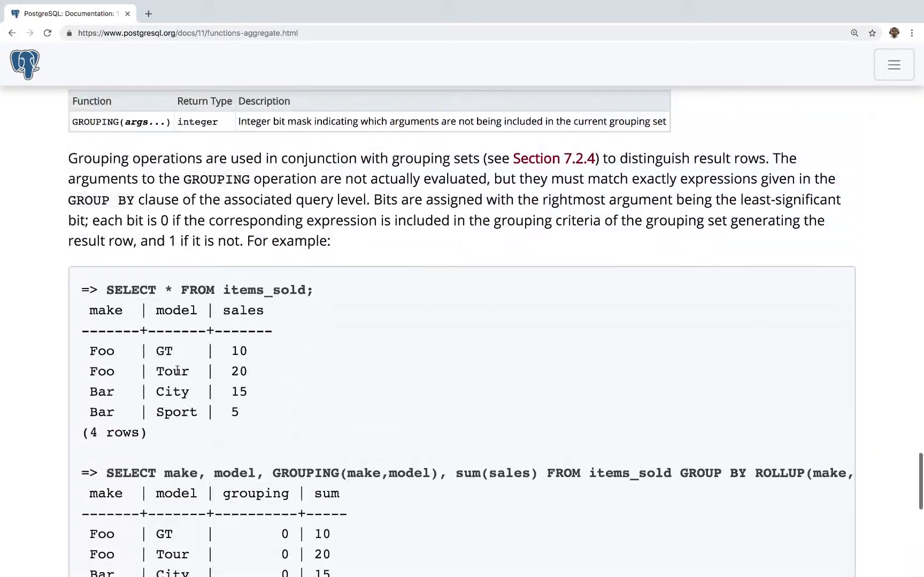
scroll("down", 3)
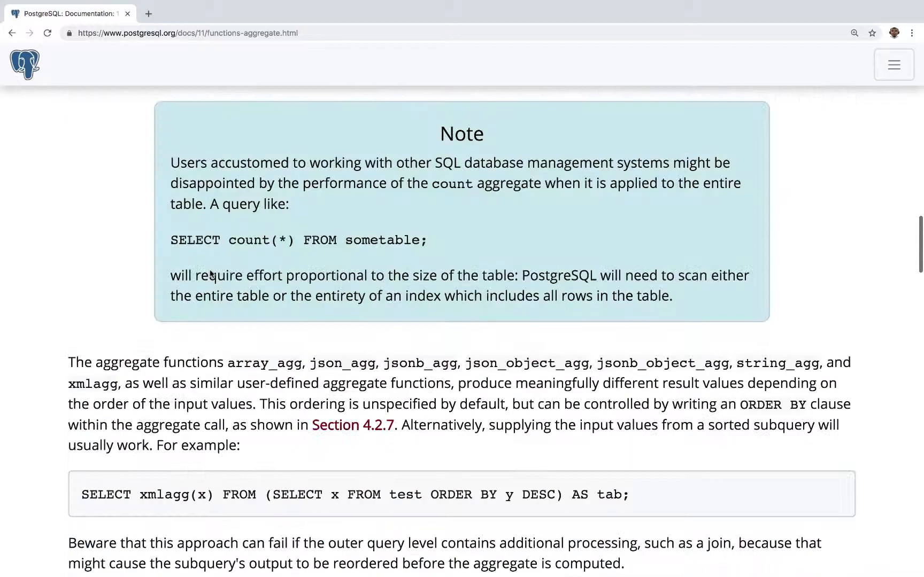
scroll("up", 3)
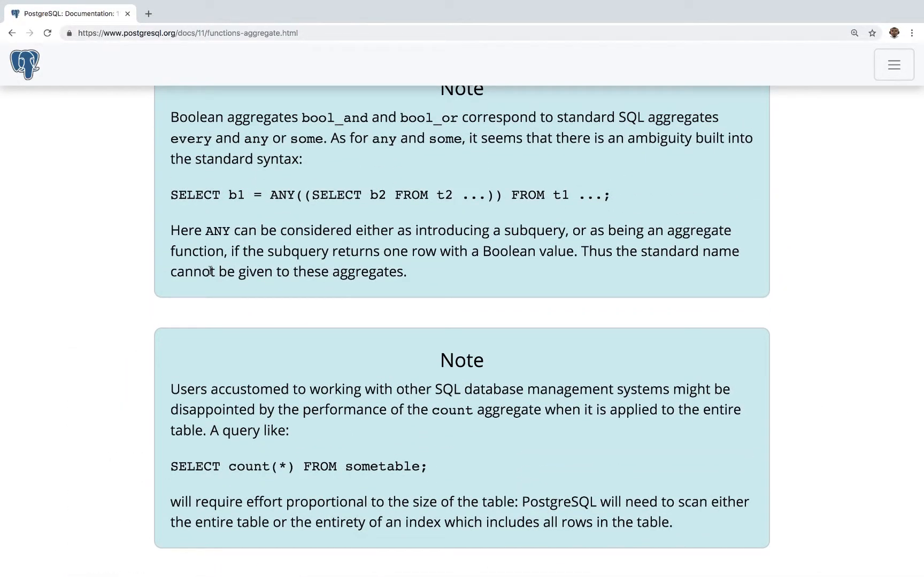